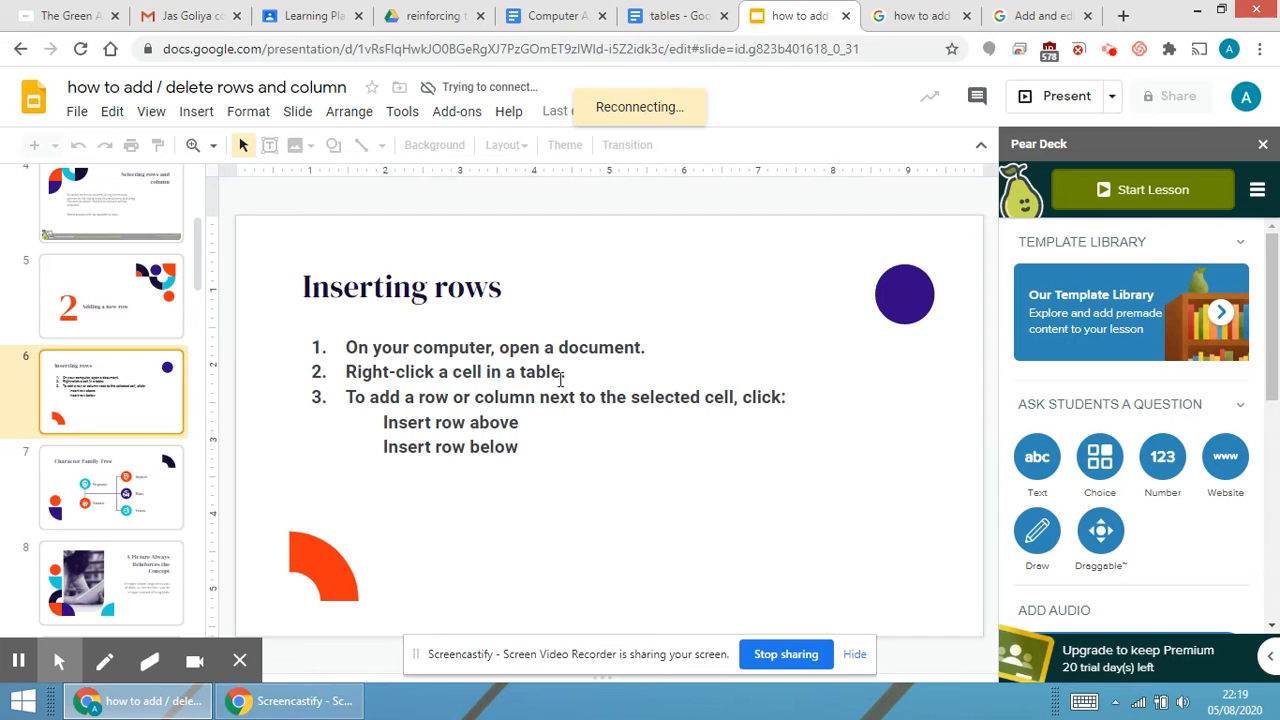
pyautogui.moveTo(563, 394)
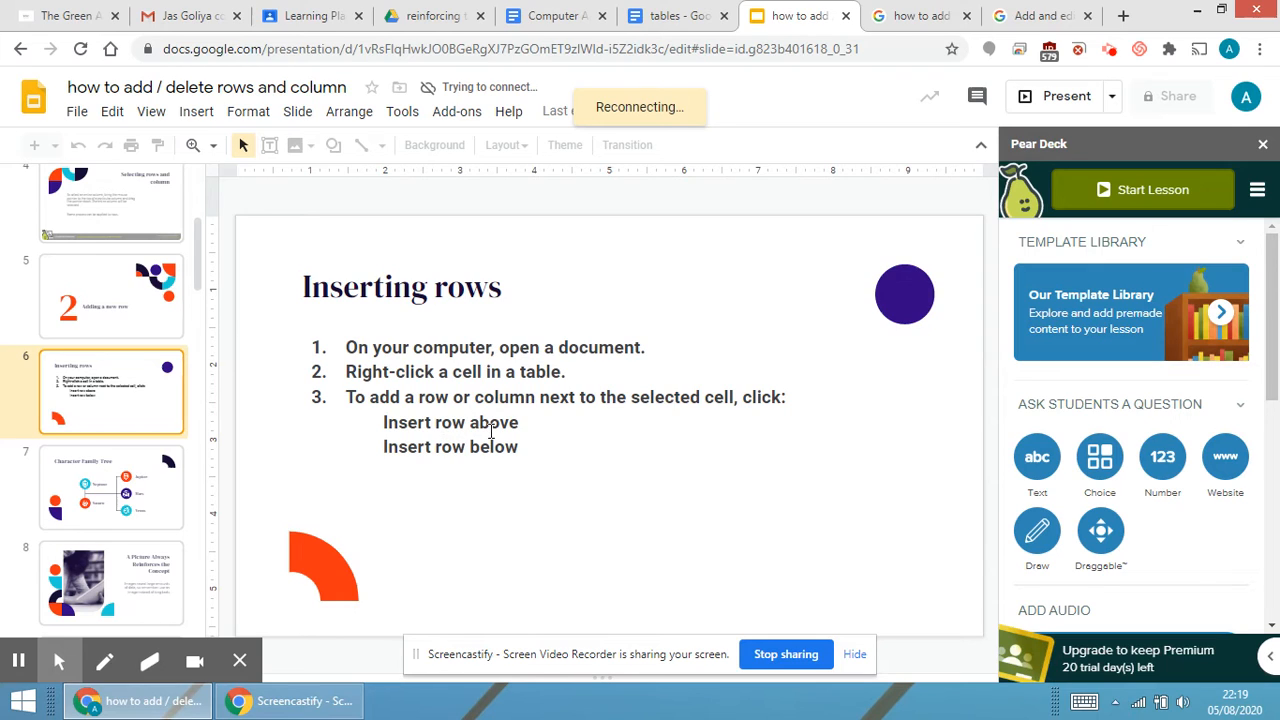
pyautogui.moveTo(525, 420)
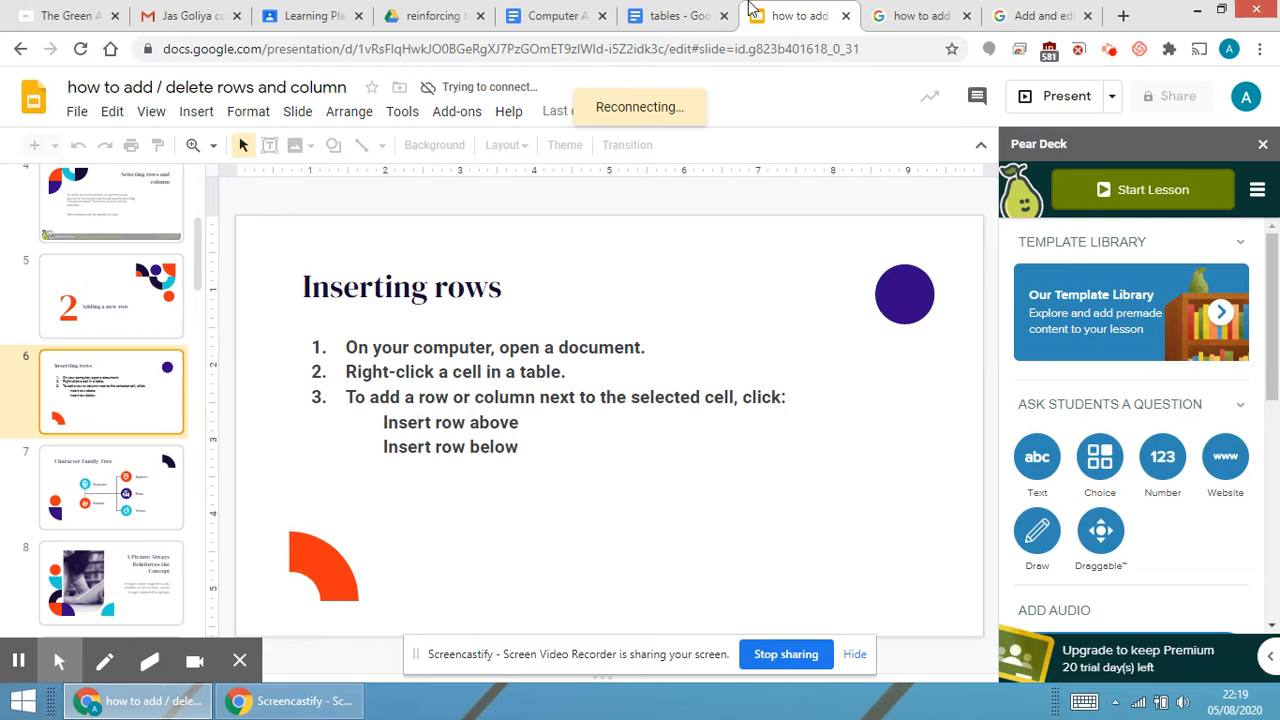
# - Switch to the 'tables' document and select the first blank cell under Marks
pyautogui.click(678, 15)
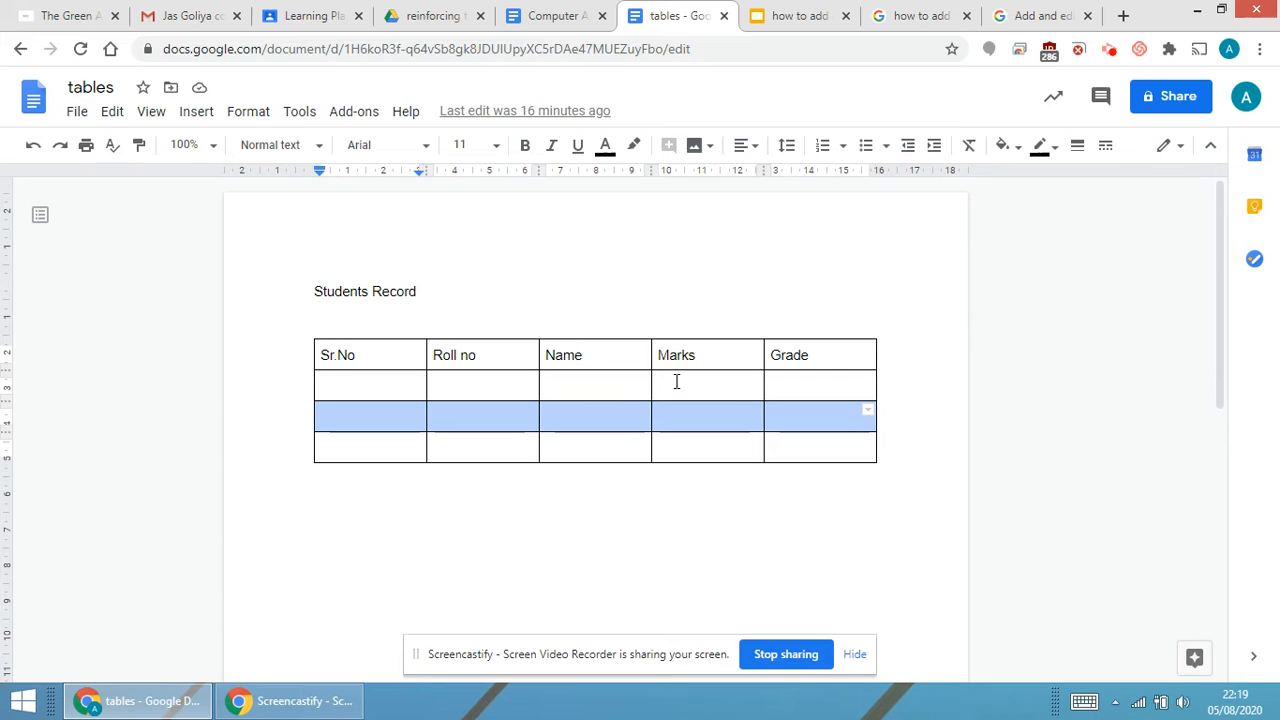
pyautogui.click(707, 383)
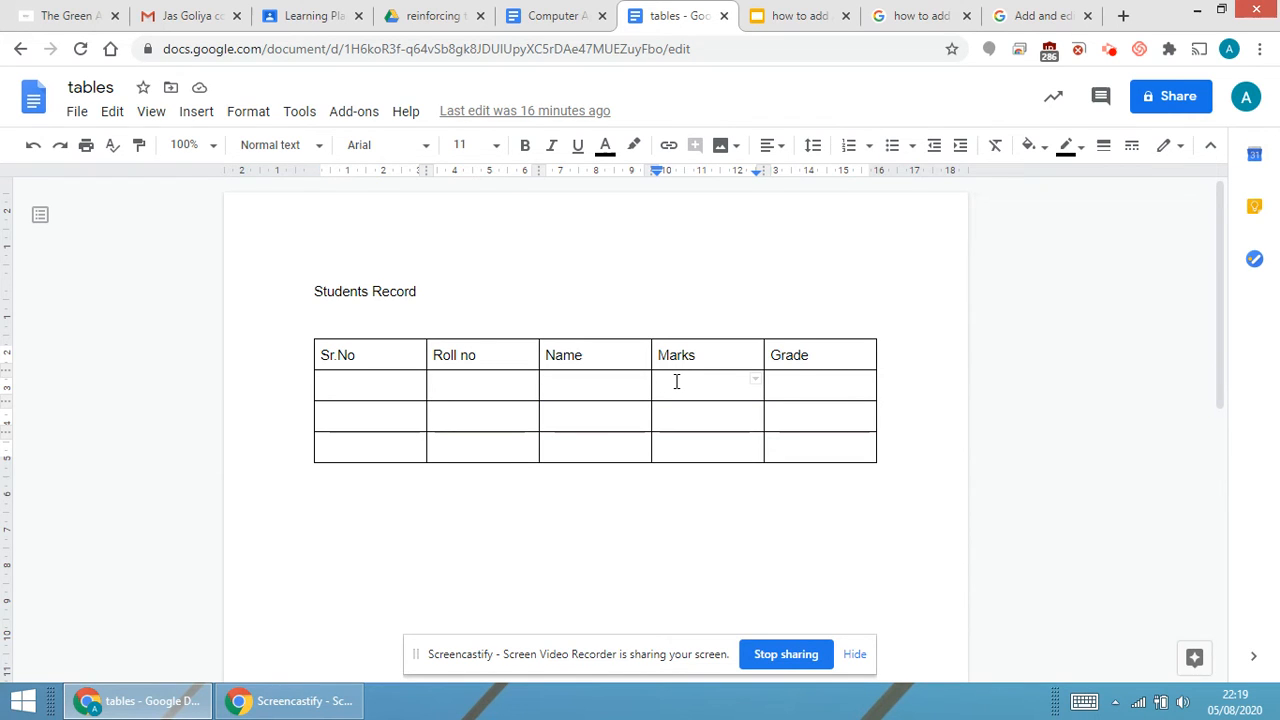
# - Insert a blank row beneath the Students Record header, leaving four empty rows
pyautogui.rightClick(676, 383)
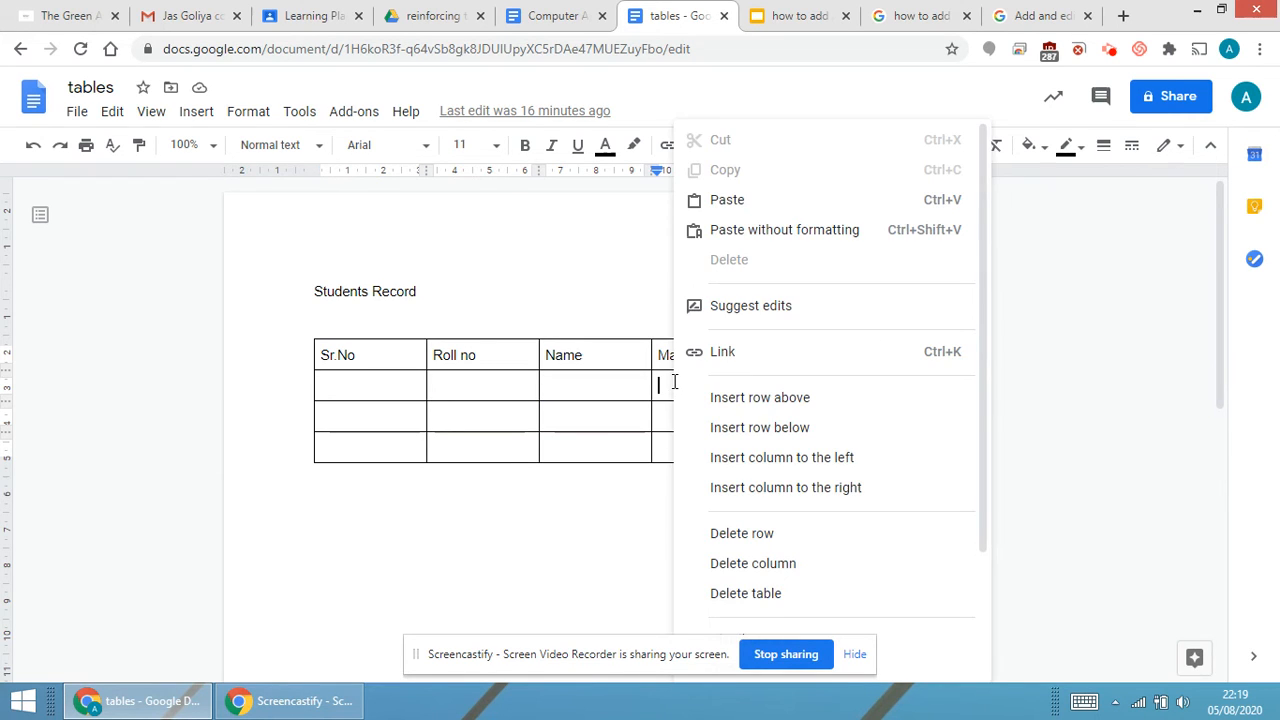
pyautogui.moveTo(759, 397)
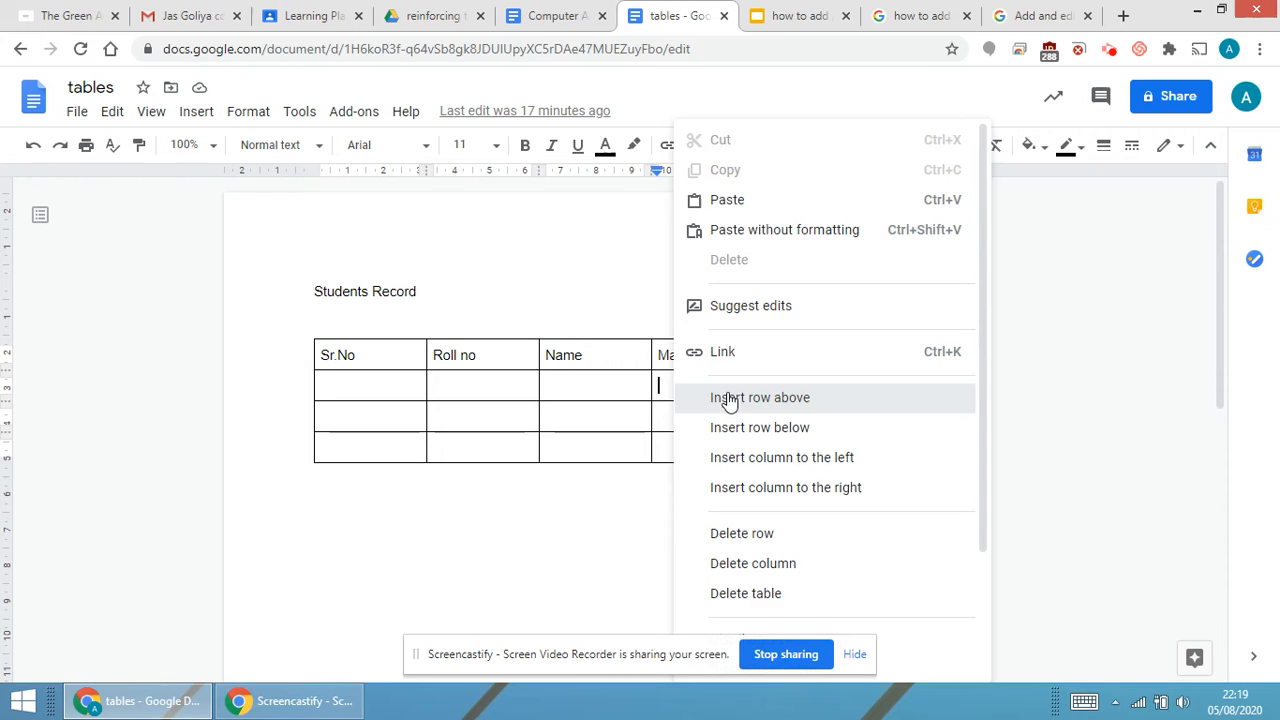
pyautogui.click(760, 397)
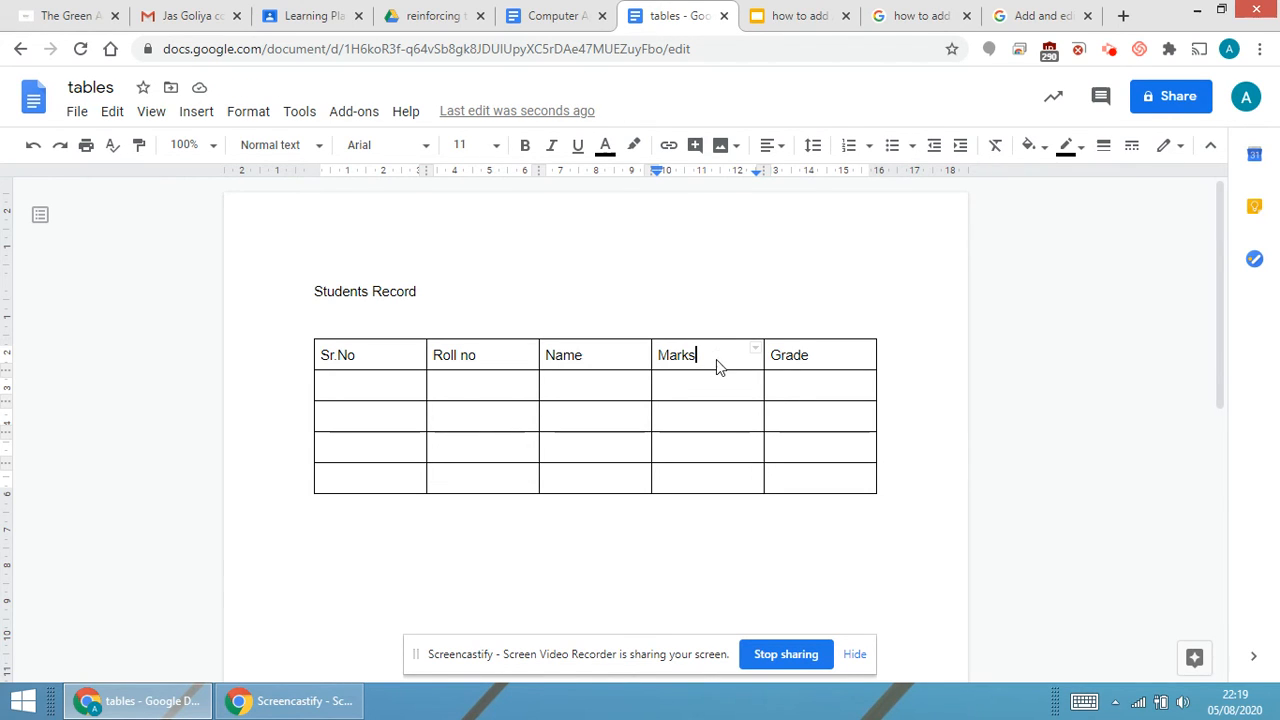
pyautogui.rightClick(700, 355)
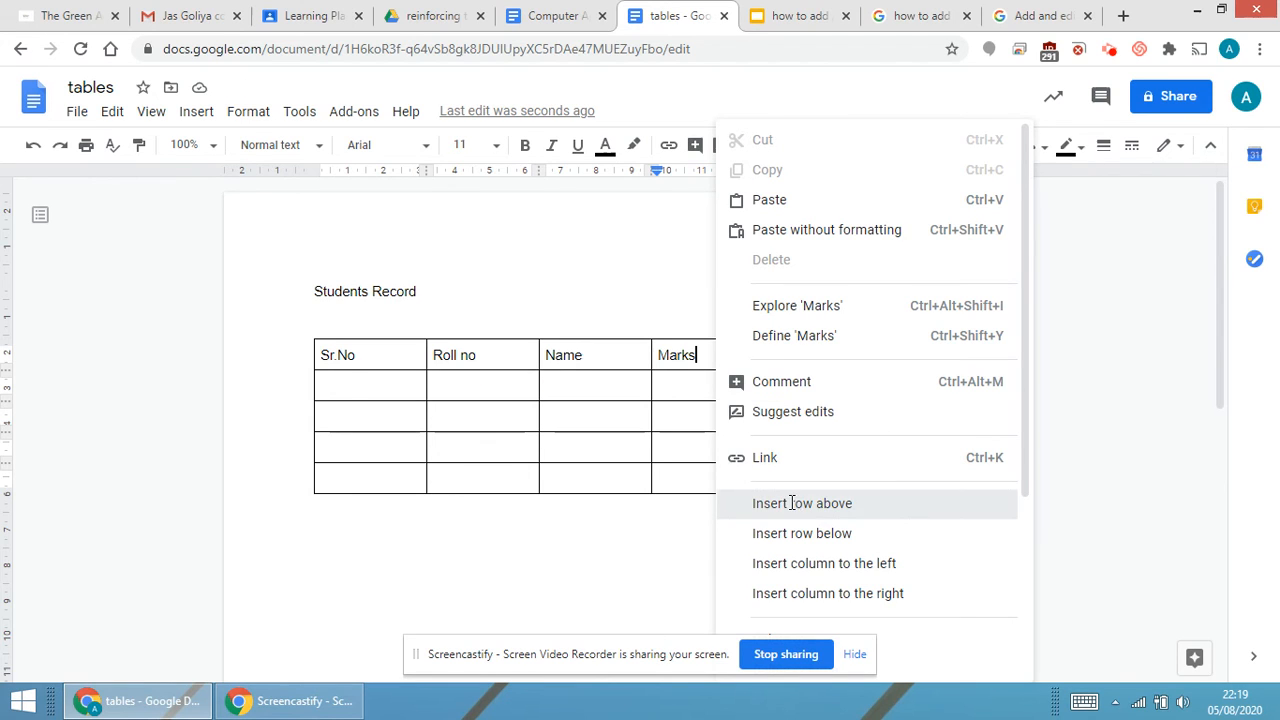
# - Insert a blank row above the Marks header row, bringing the table to six rows
pyautogui.click(802, 503)
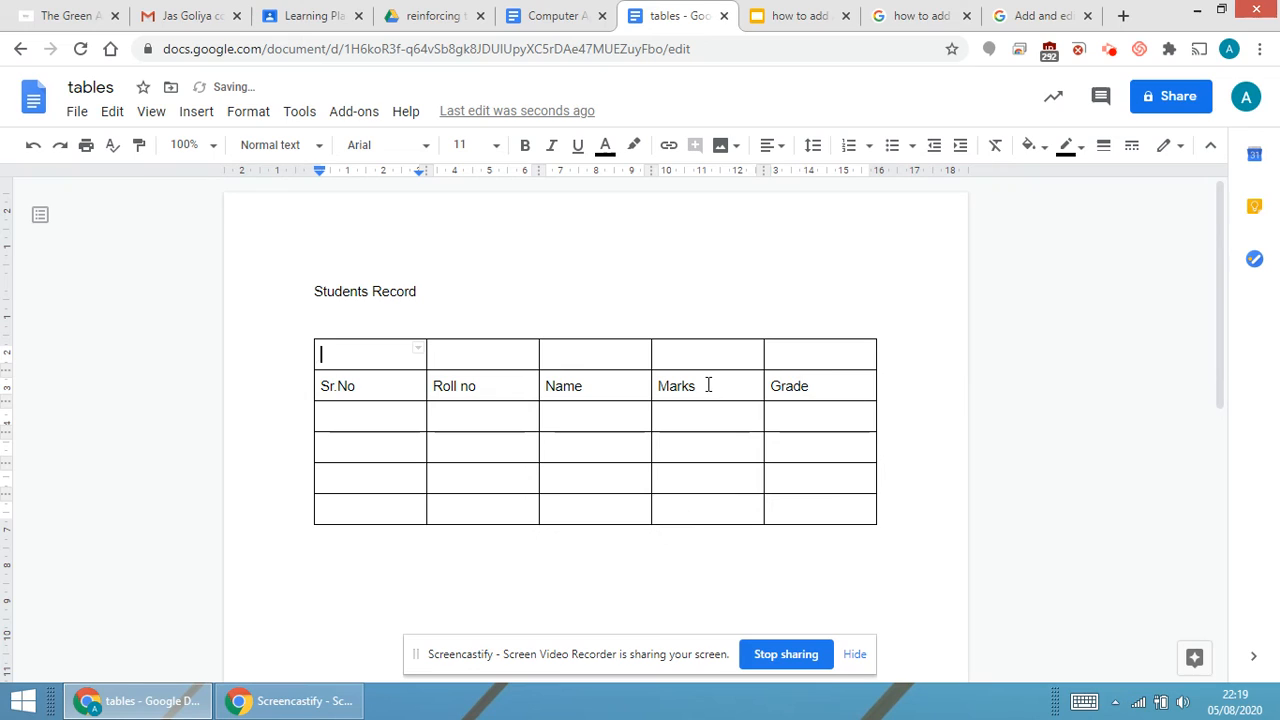
pyautogui.moveTo(715, 417)
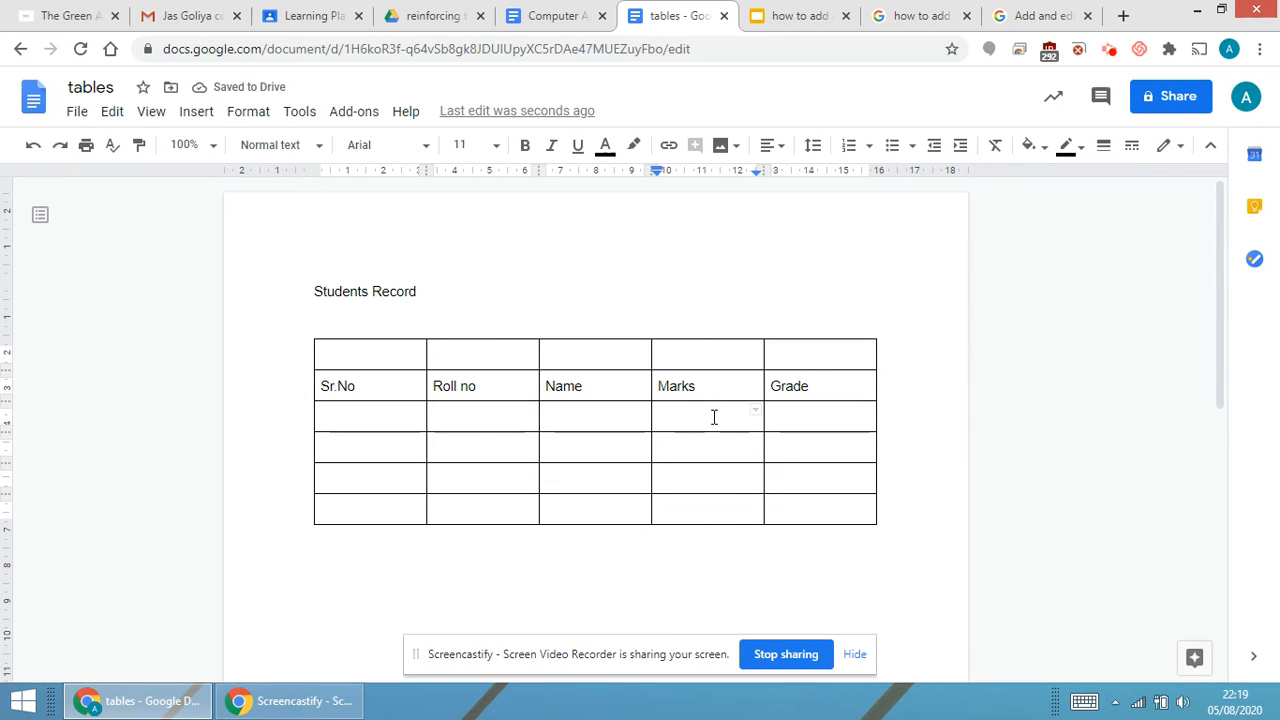
# - Enter 1 under Marks, insert a row above it, and select the new Sr.No cell
pyautogui.write('1')
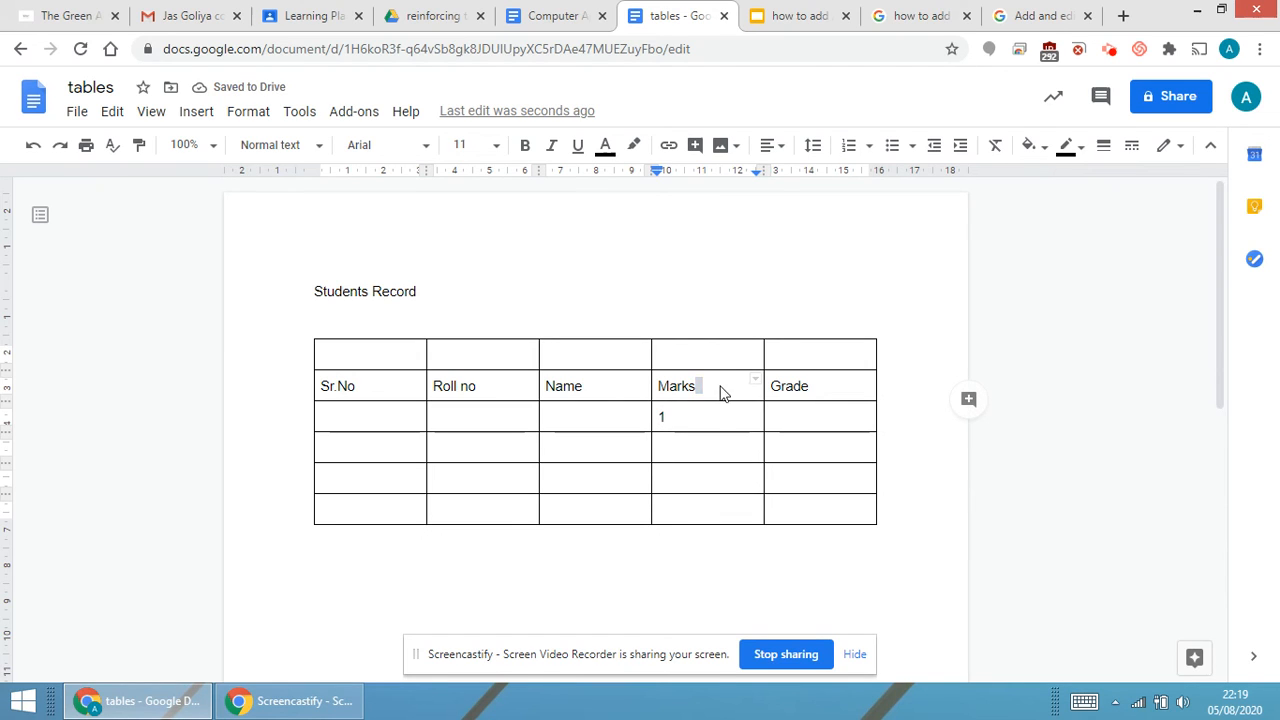
pyautogui.rightClick(707, 416)
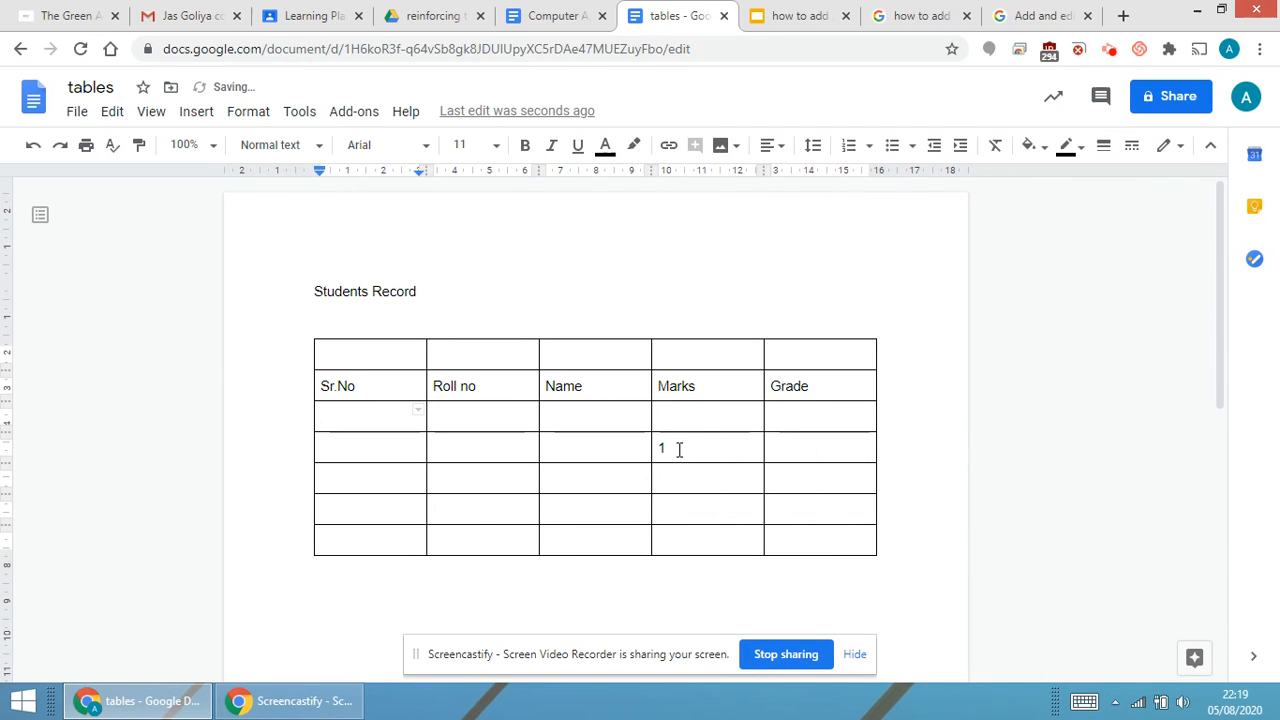
pyautogui.click(360, 416)
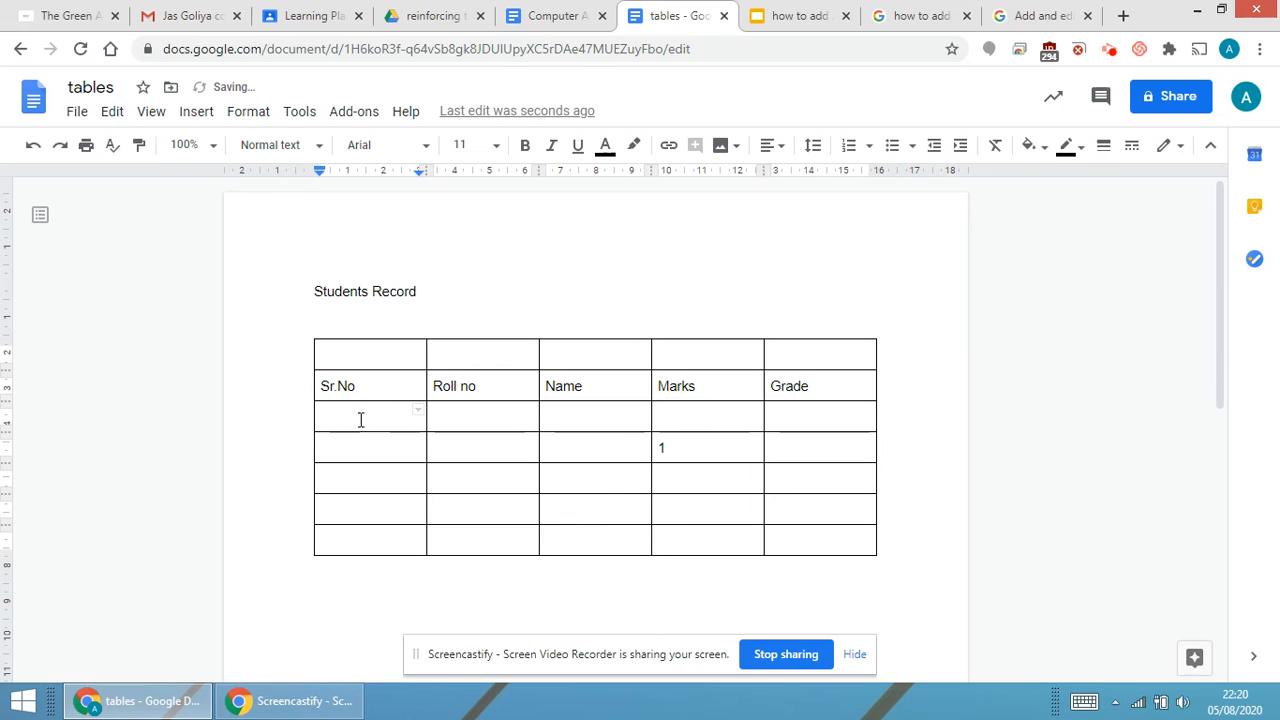